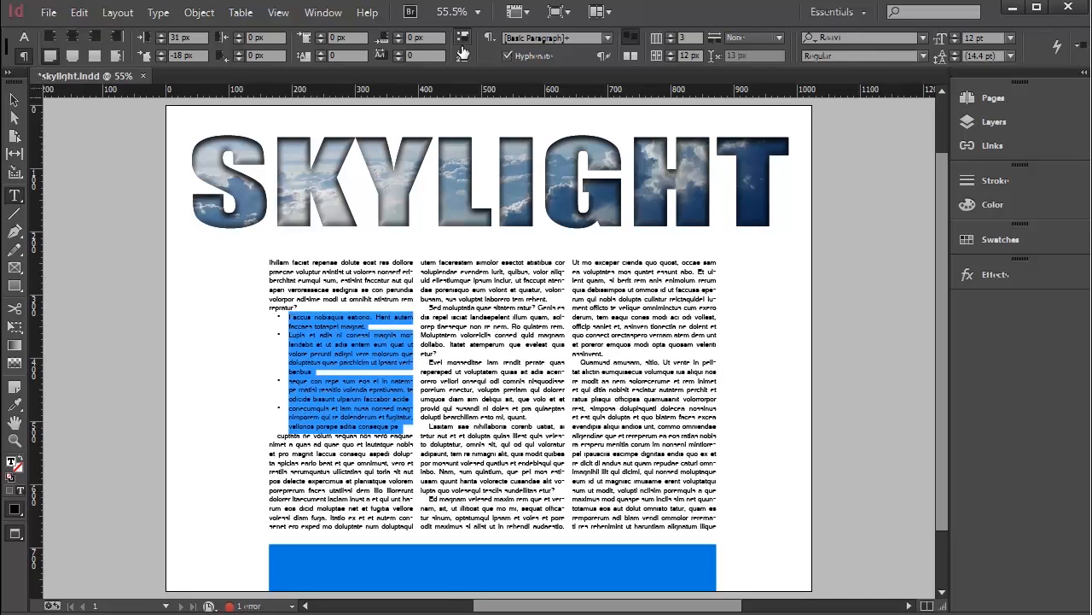
{"action": "mouse_move", "coordinate": [461, 53]}
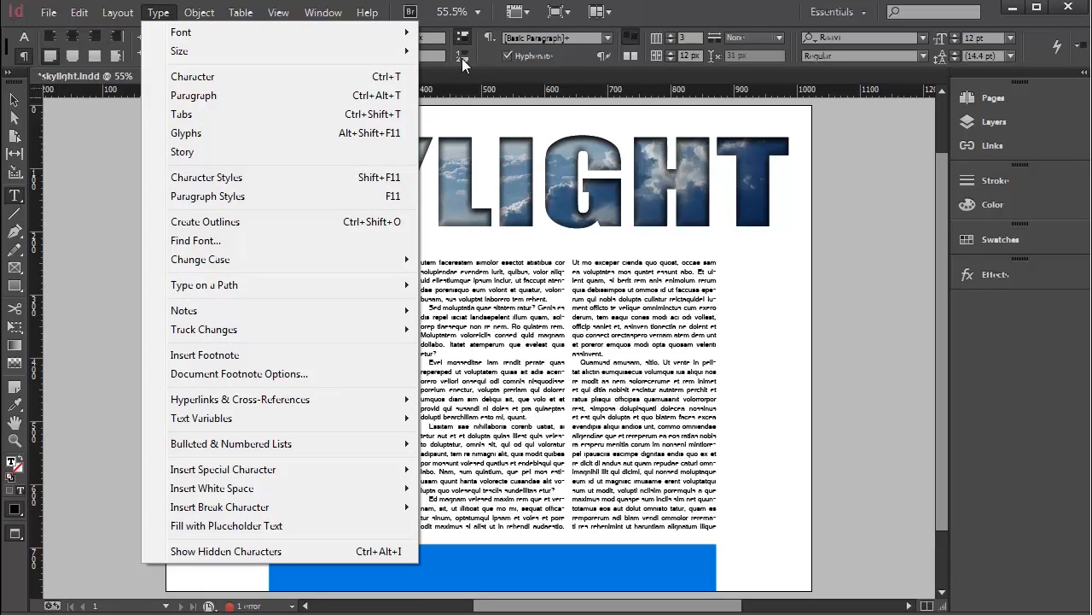
{"action": "mouse_move", "coordinate": [290, 71]}
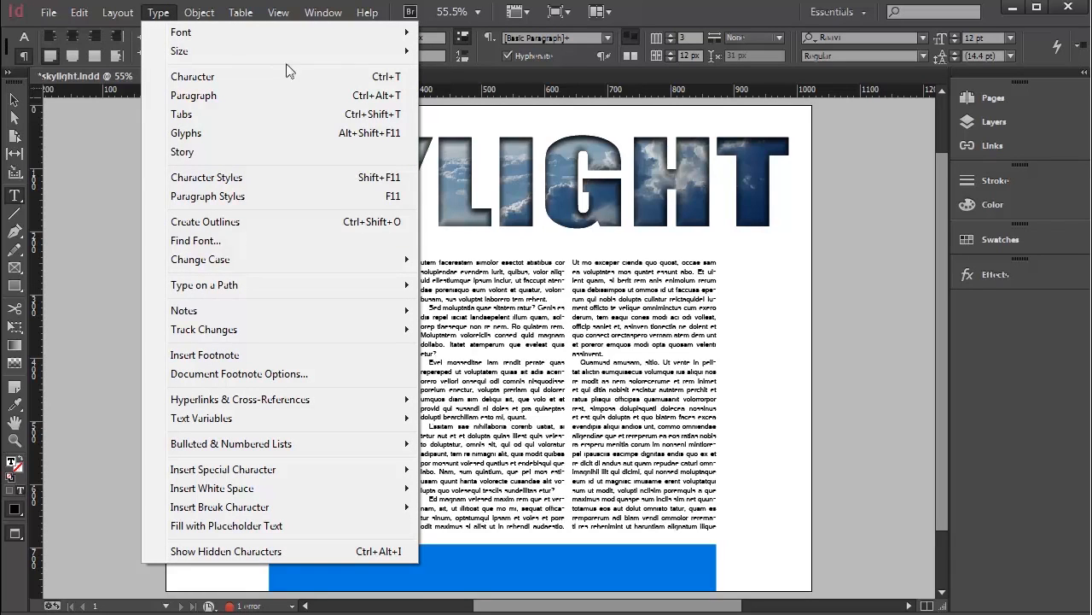
Step: Add a Wingdings square glyph as a new bullet character in Bullets and Numbering
{"action": "left_click", "coordinate": [195, 95]}
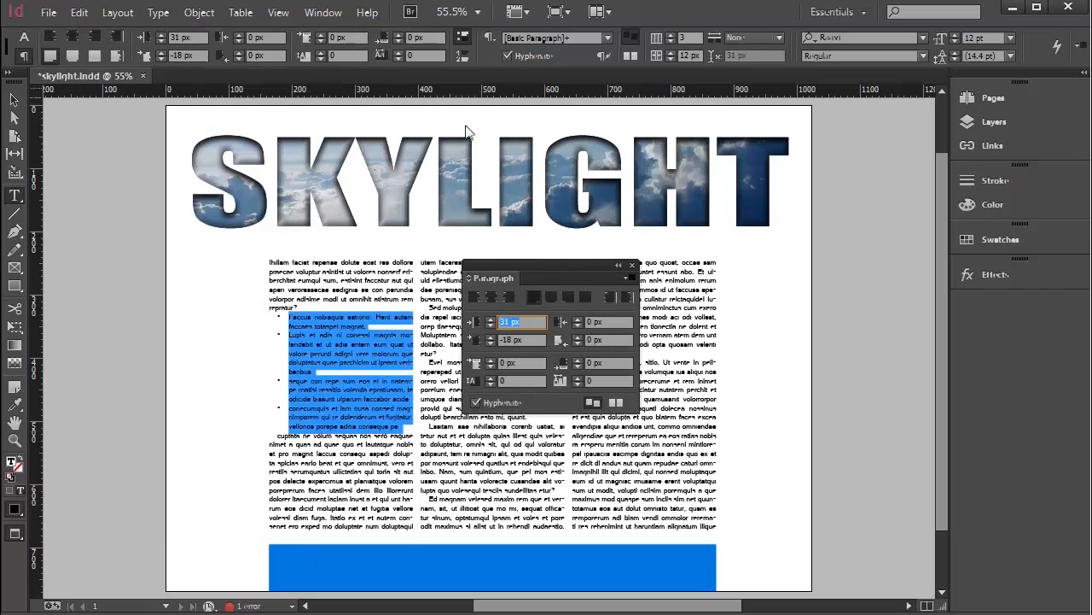
{"action": "left_click", "coordinate": [630, 266]}
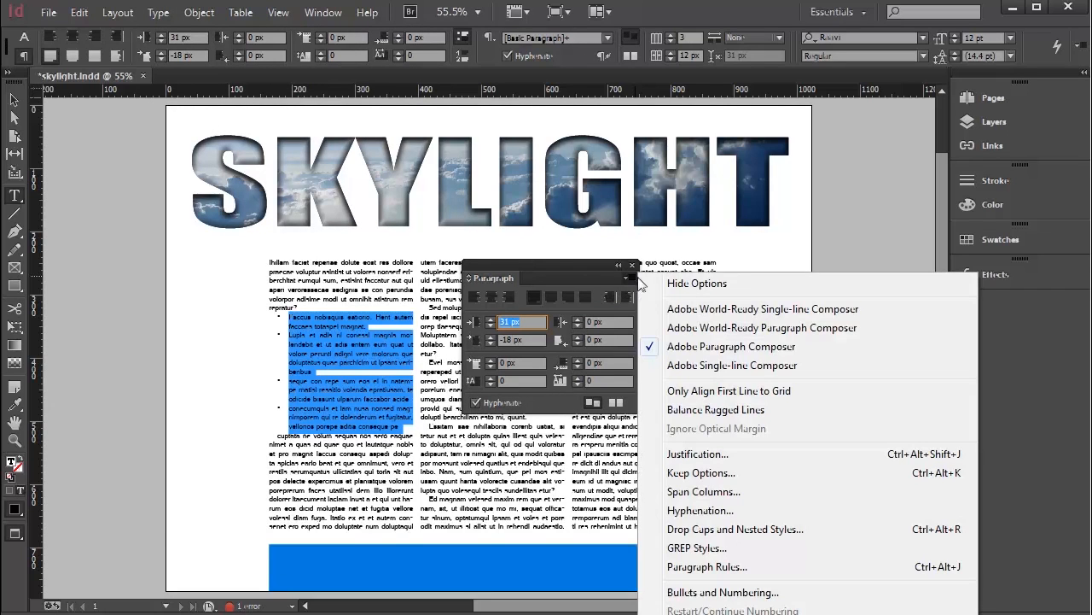
{"action": "left_click", "coordinate": [724, 591]}
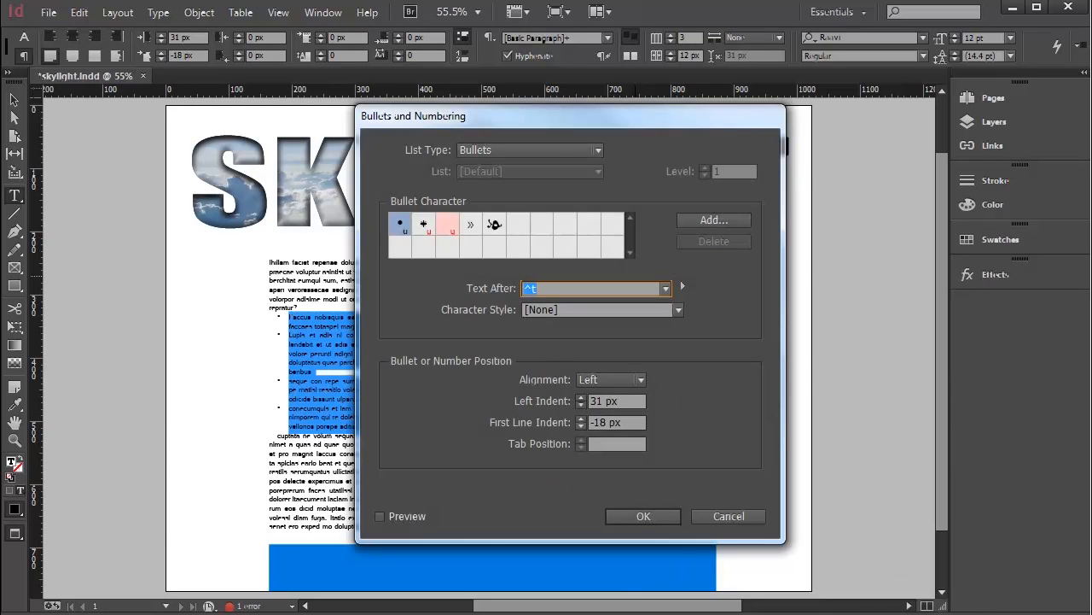
{"action": "left_click", "coordinate": [713, 218]}
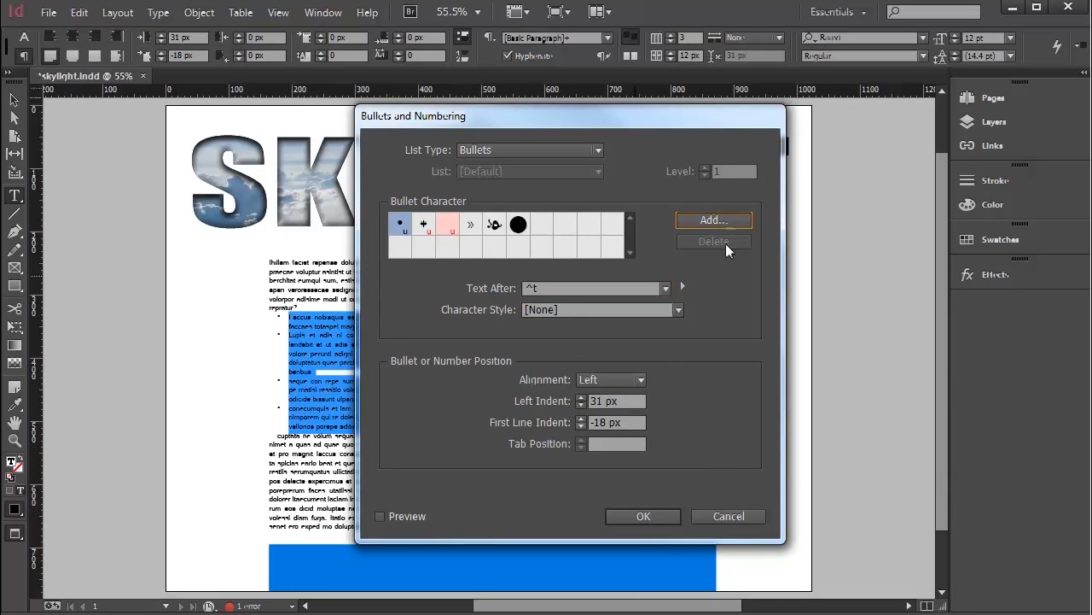
{"action": "left_click", "coordinate": [714, 218]}
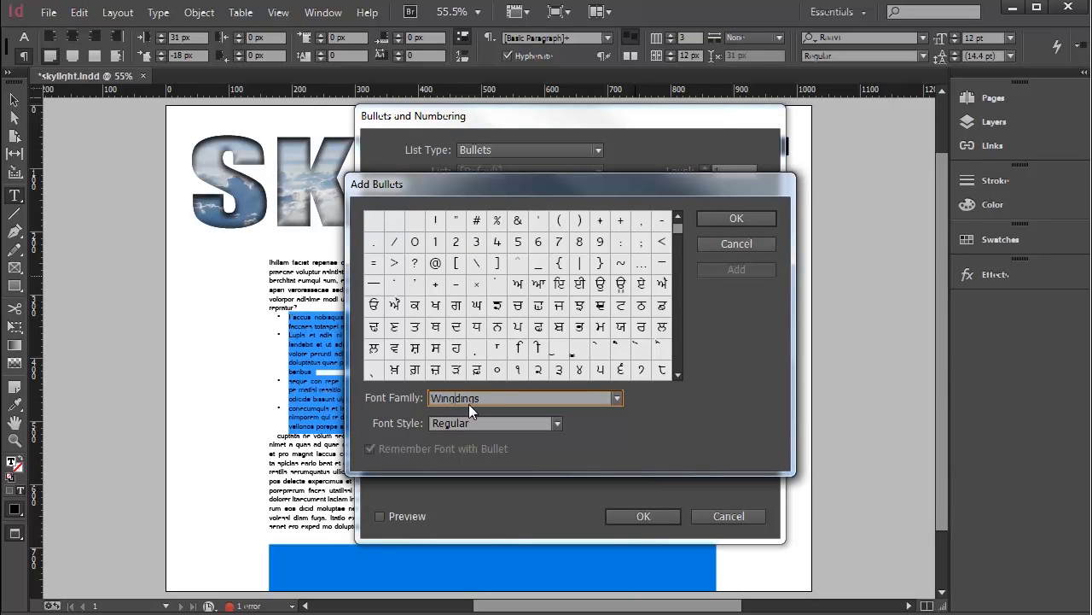
{"action": "mouse_move", "coordinate": [596, 416]}
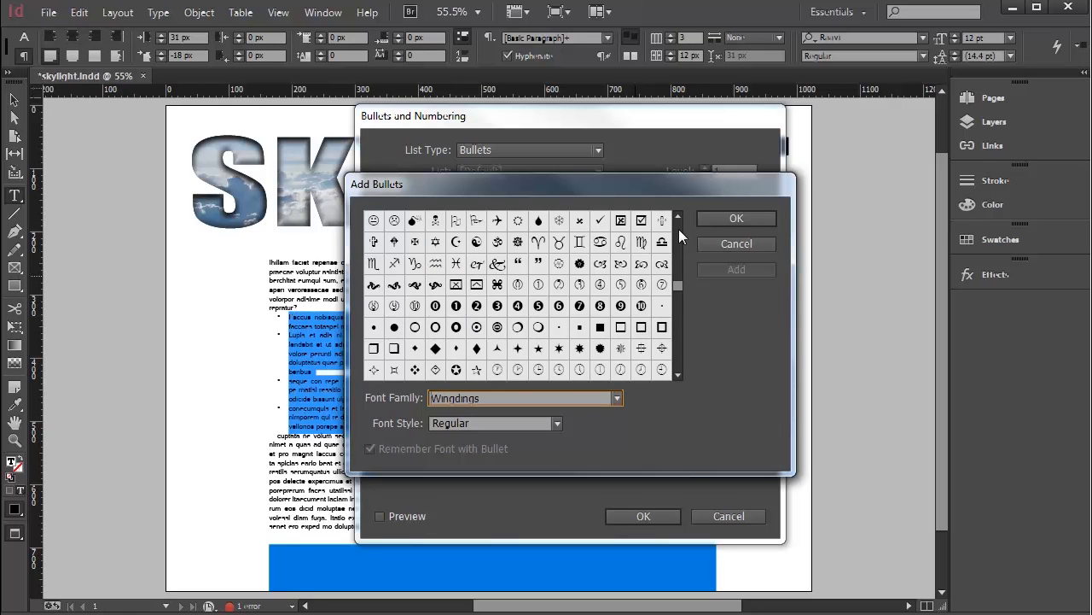
{"action": "mouse_move", "coordinate": [621, 263]}
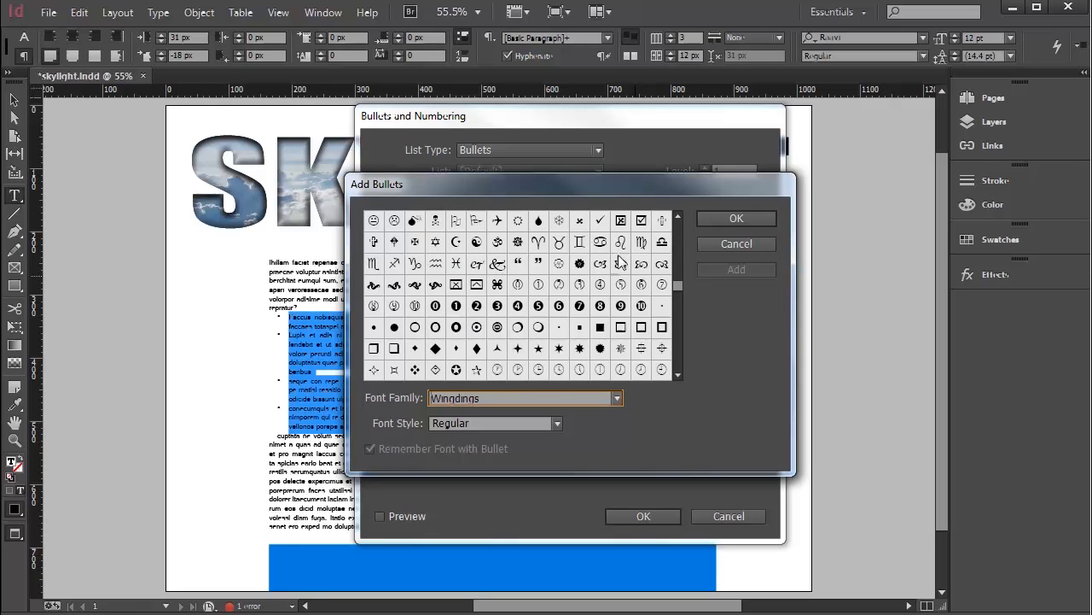
{"action": "left_click", "coordinate": [600, 328]}
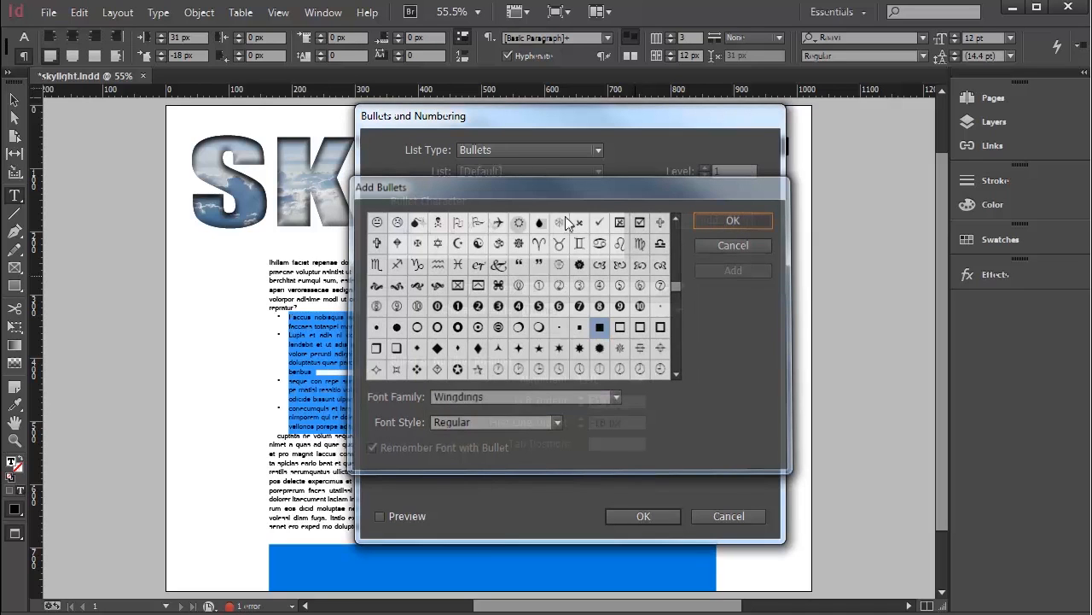
{"action": "left_click", "coordinate": [733, 220]}
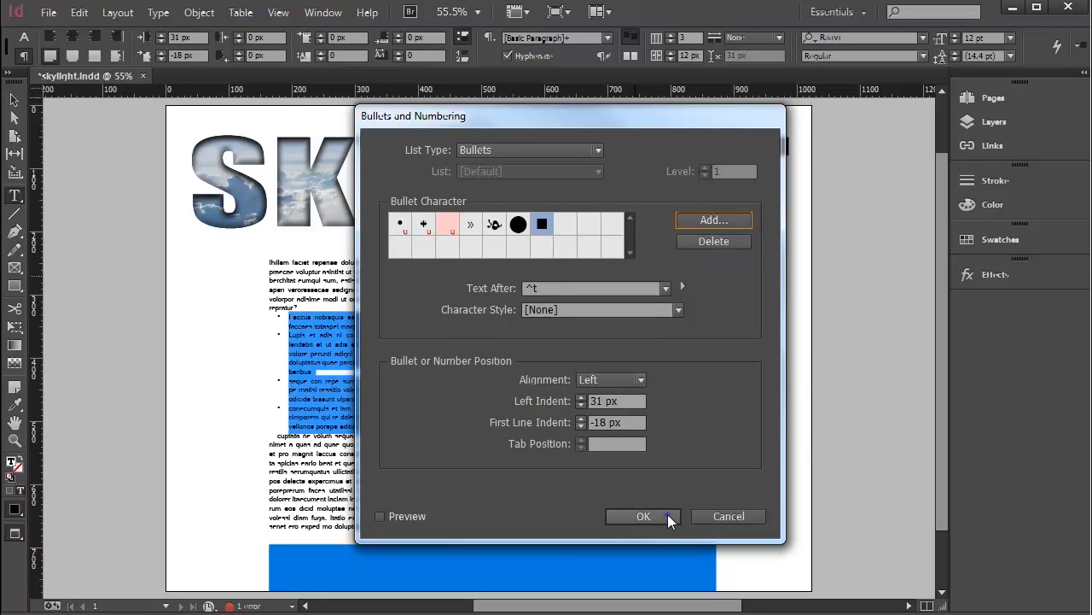
Step: Confirm Bullets and Numbering so the first-column paragraphs take the list formatting
{"action": "left_click", "coordinate": [644, 515]}
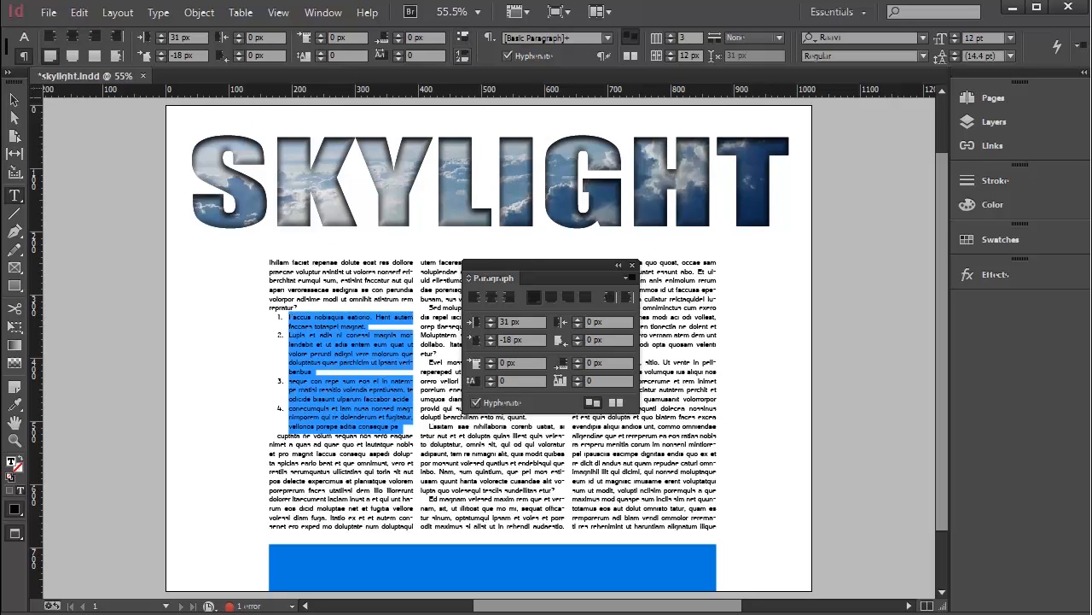
{"action": "mouse_move", "coordinate": [322, 12]}
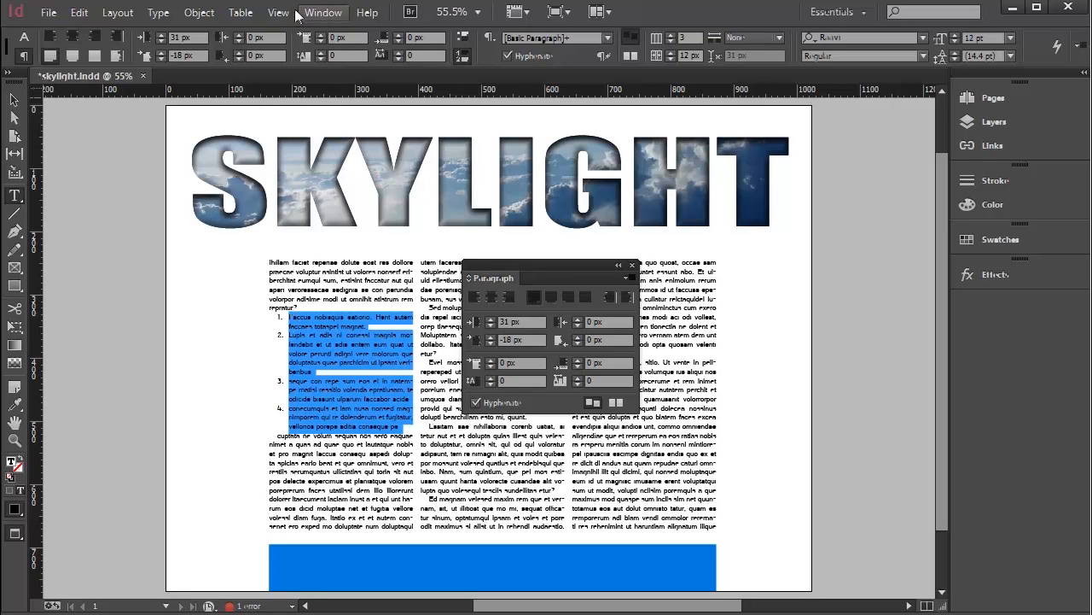
Step: Switch the first-column paragraphs to a Numbers list in 1, 2, 3, 4 format and close the Paragraph panel
{"action": "left_click", "coordinate": [628, 277]}
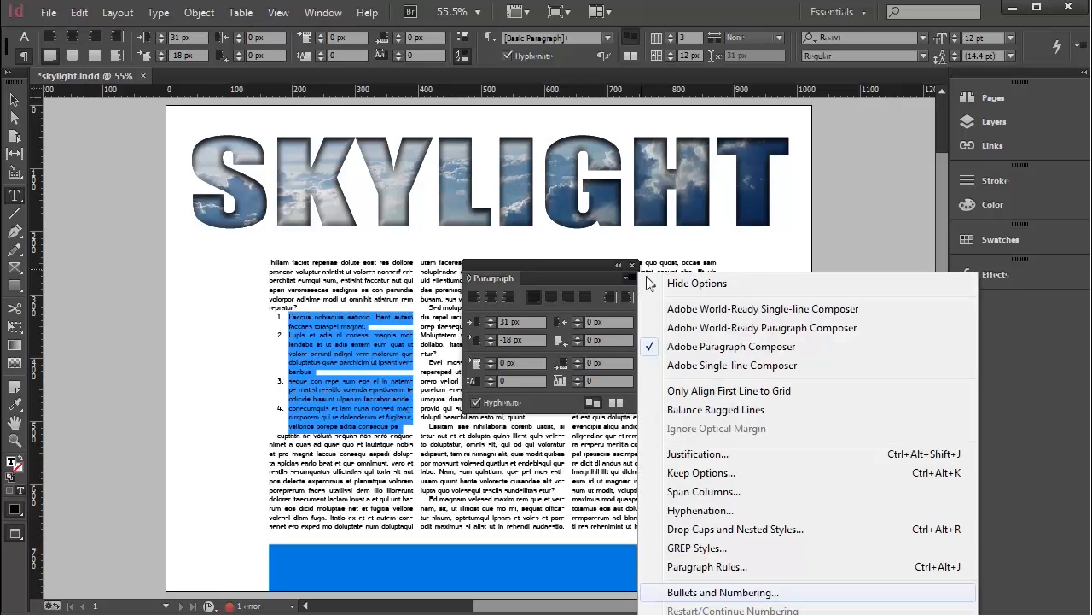
{"action": "left_click", "coordinate": [724, 590]}
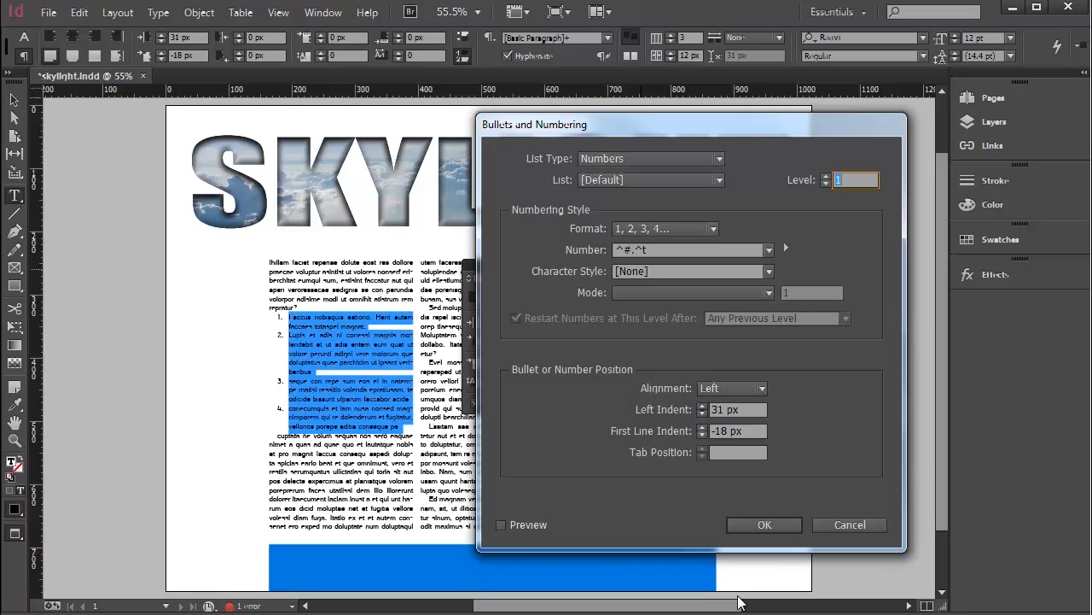
{"action": "mouse_move", "coordinate": [714, 326]}
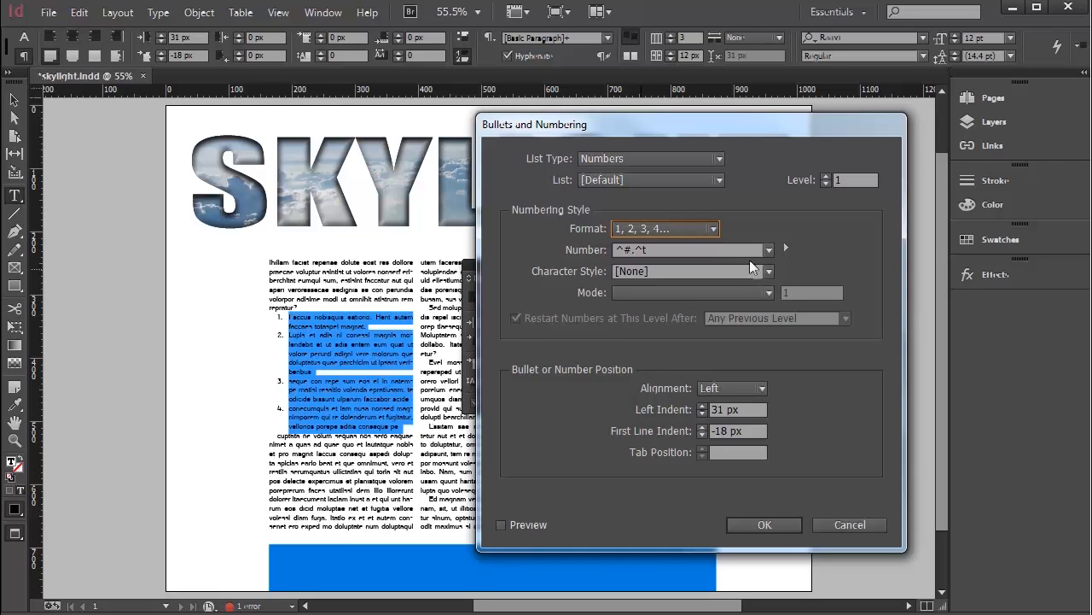
{"action": "left_click", "coordinate": [765, 524]}
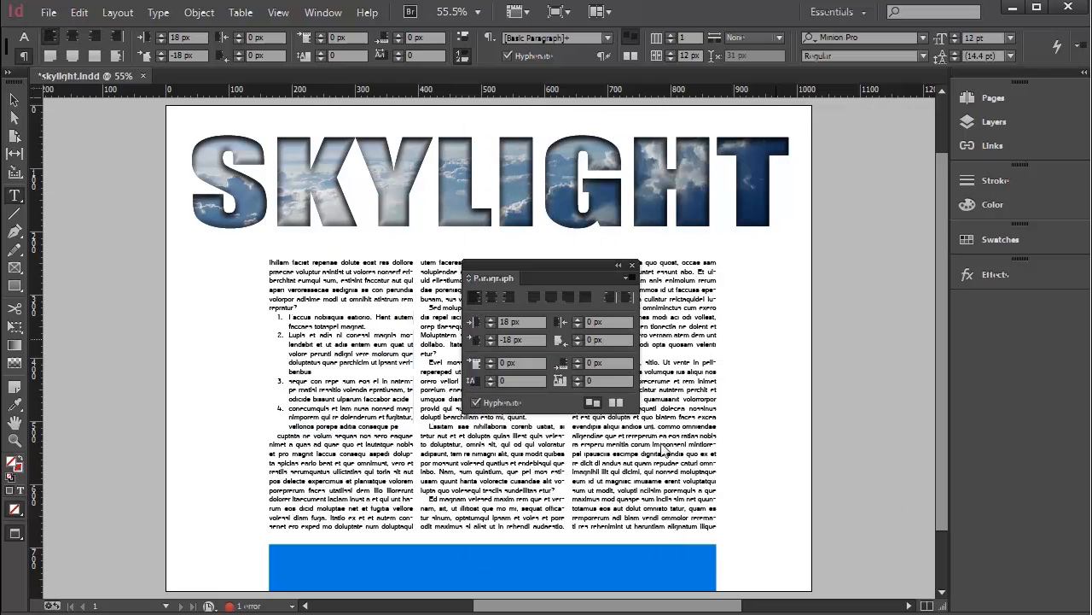
{"action": "left_click", "coordinate": [631, 267]}
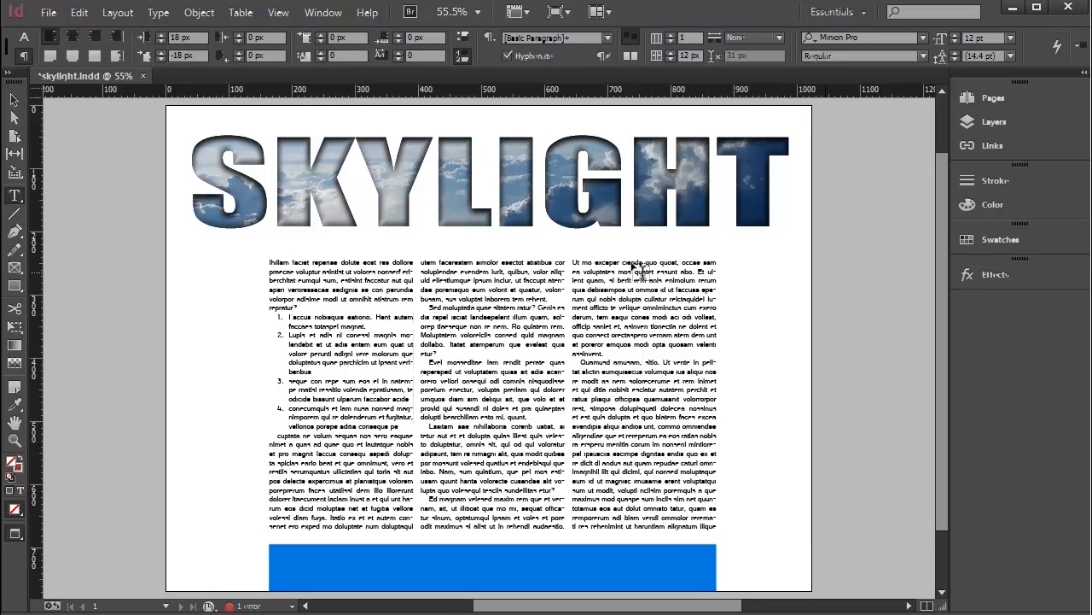